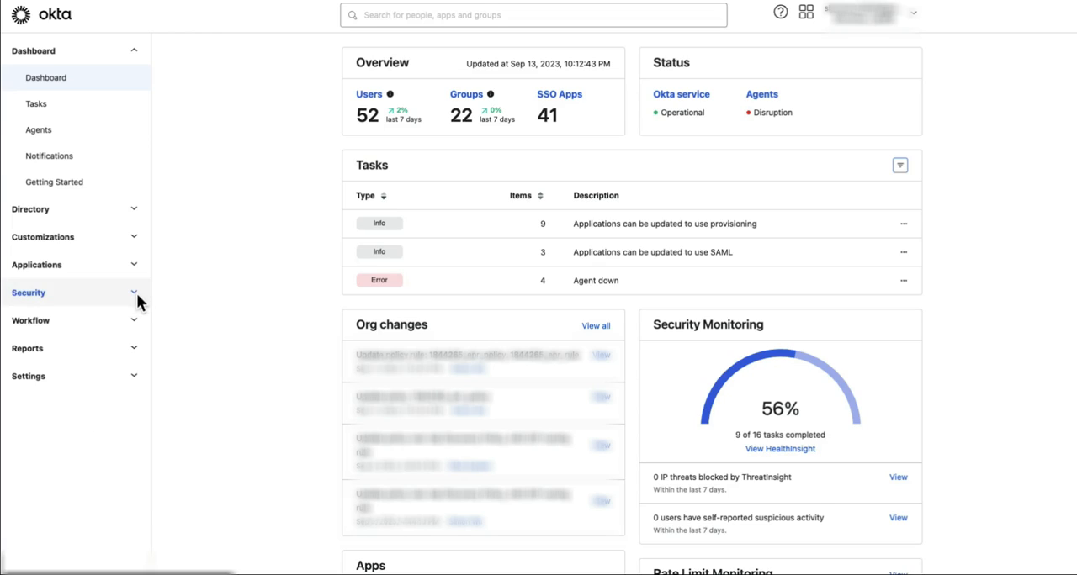
- Expand Security in the navigation and scroll to the API page
click(29, 292)
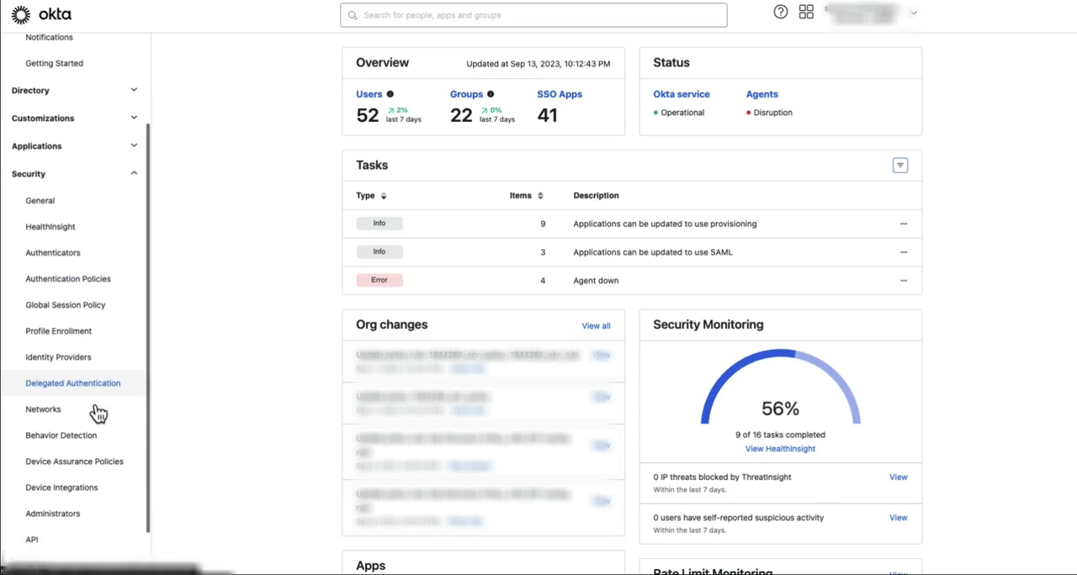
scroll(down, 3)
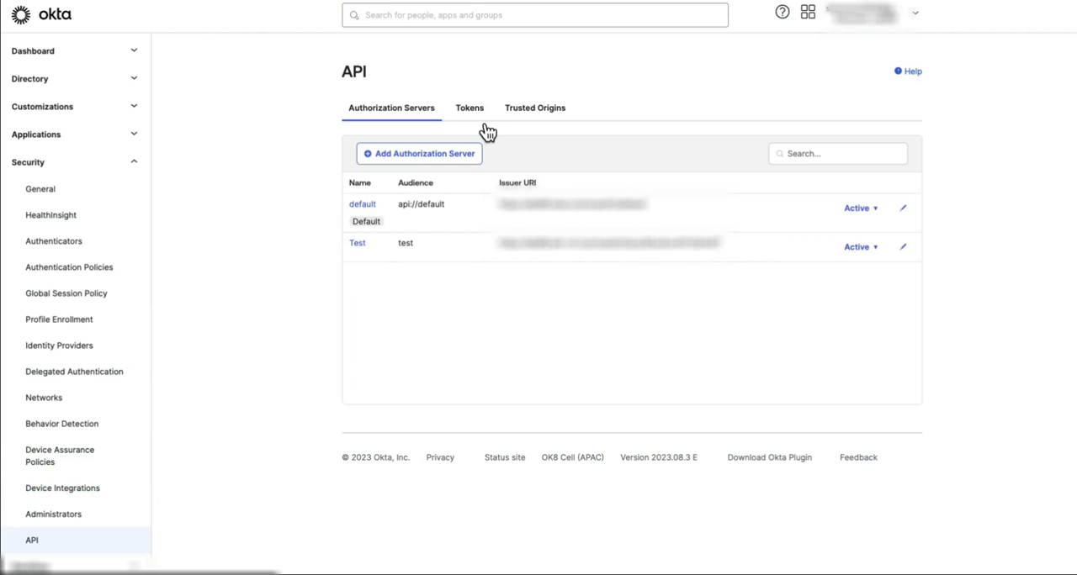
- Open the postman token's details from the Tokens list
click(468, 108)
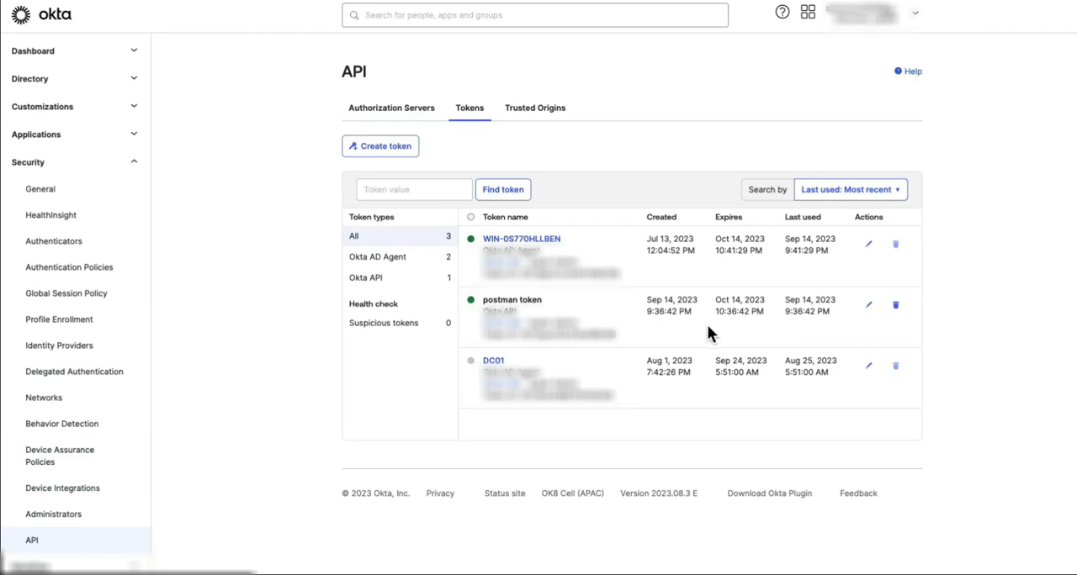
mouse_move(868, 304)
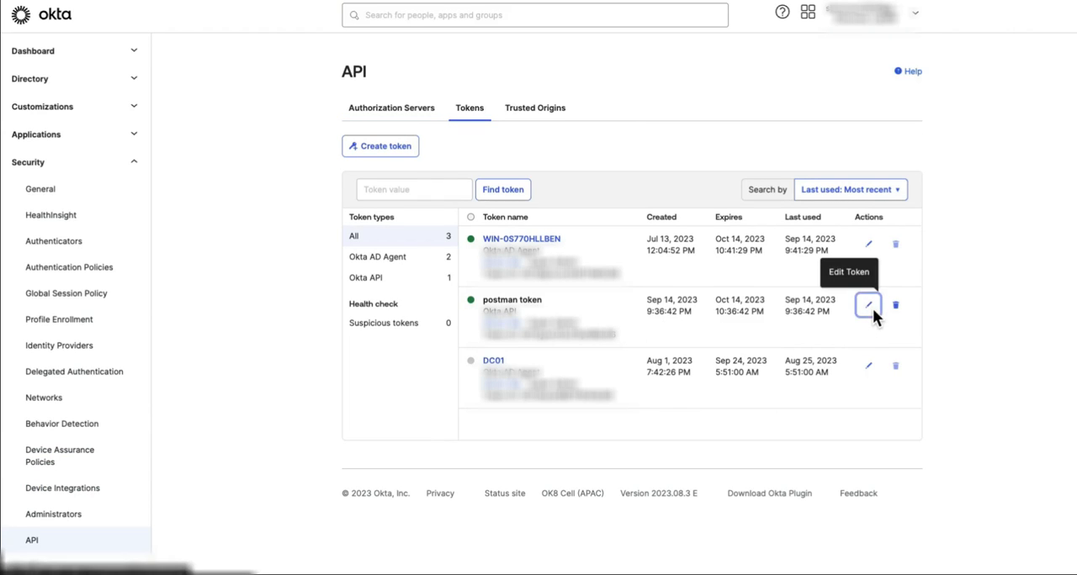
click(868, 305)
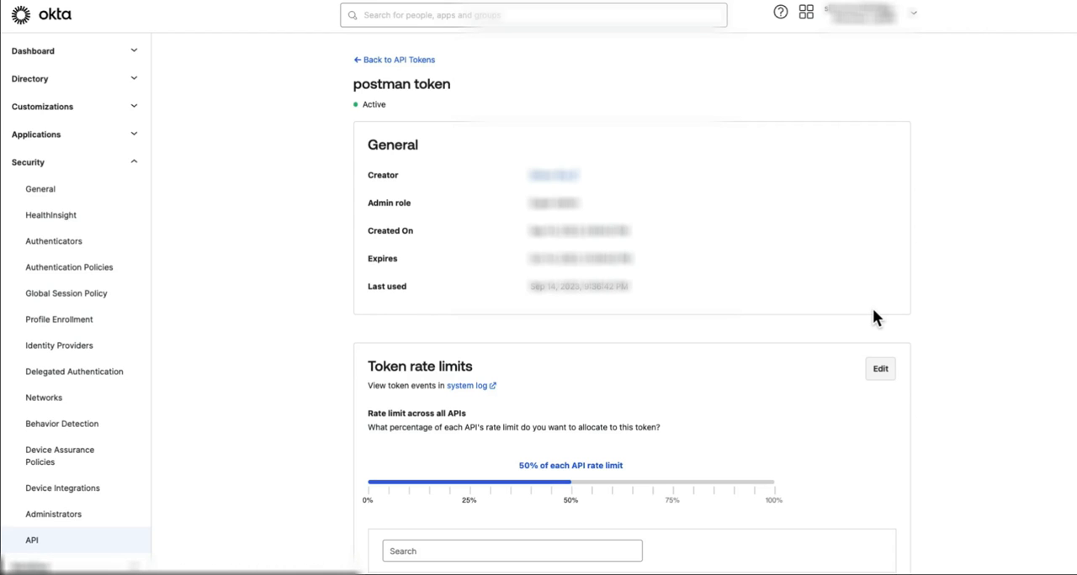
mouse_move(880, 368)
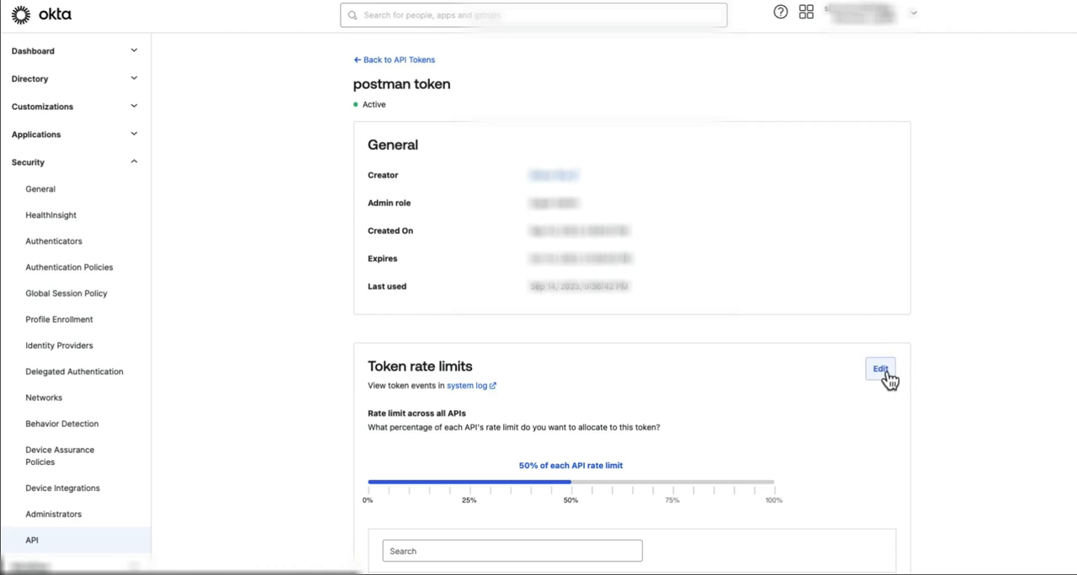
- Edit the postman token's rate limits and scroll to the per-API list at 50%
click(879, 369)
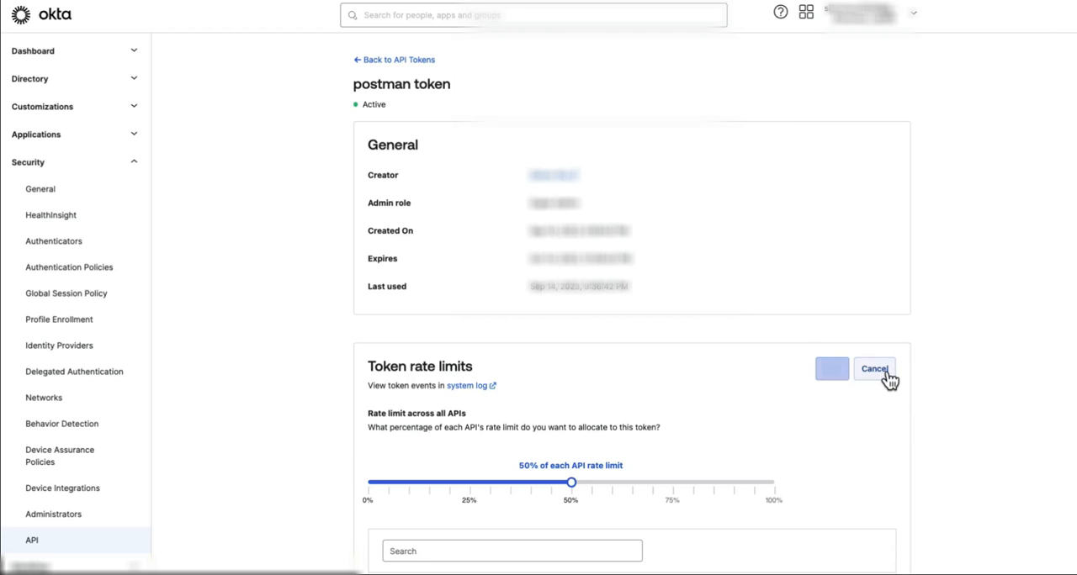
scroll(down, 3)
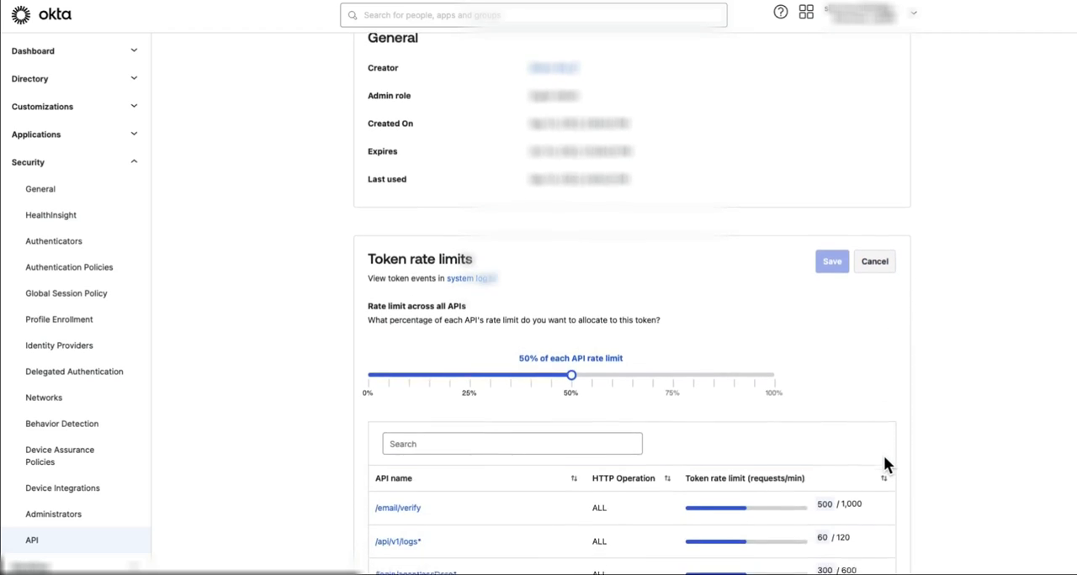
scroll(down, 3)
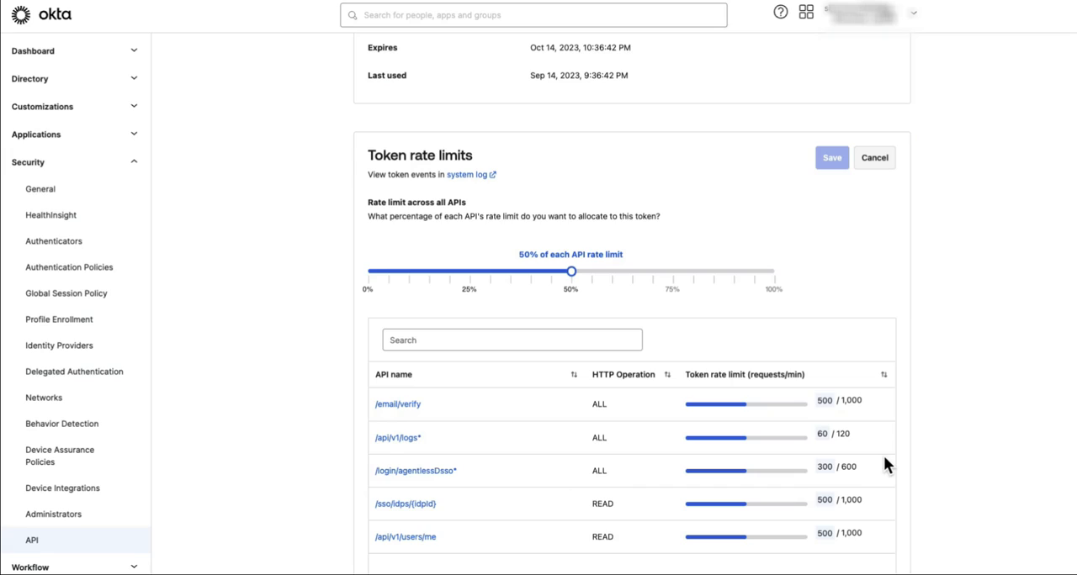
mouse_move(615, 296)
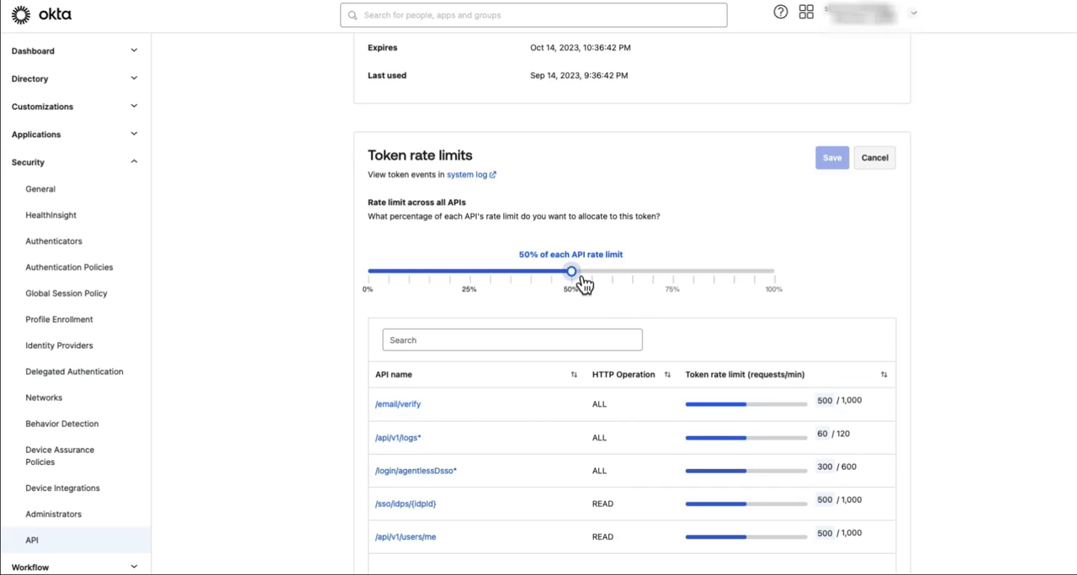
- Drag the postman token's rate limit slider from 50% to 100% and save
drag(572, 271, 613, 271)
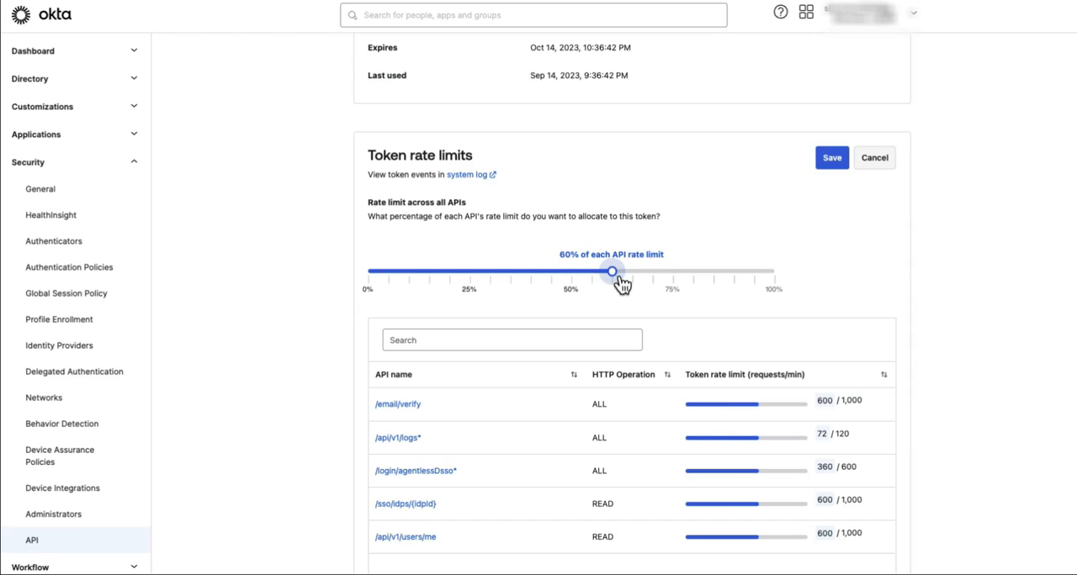
drag(613, 271, 713, 271)
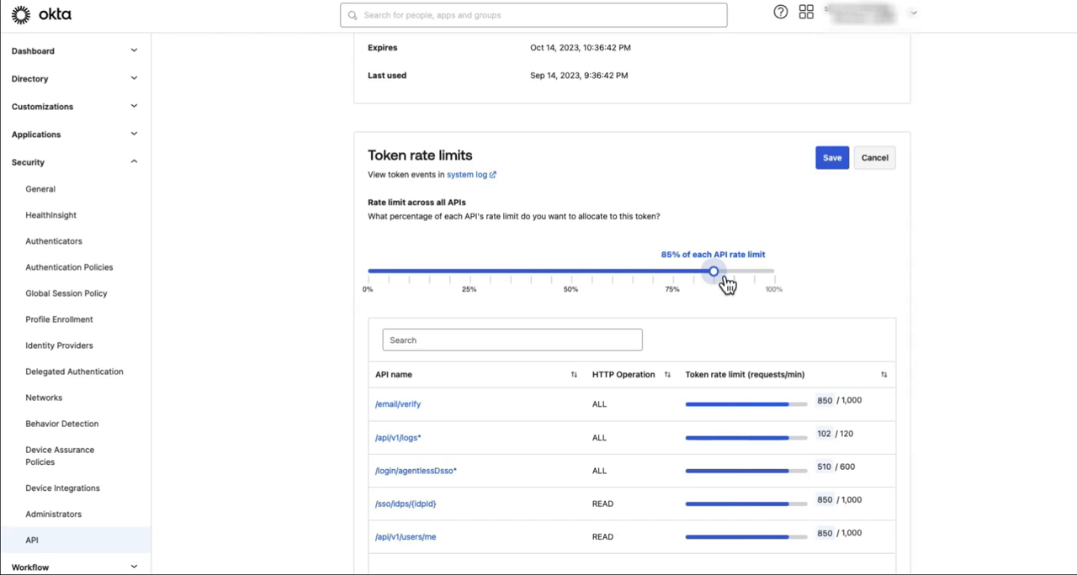
drag(713, 271, 774, 271)
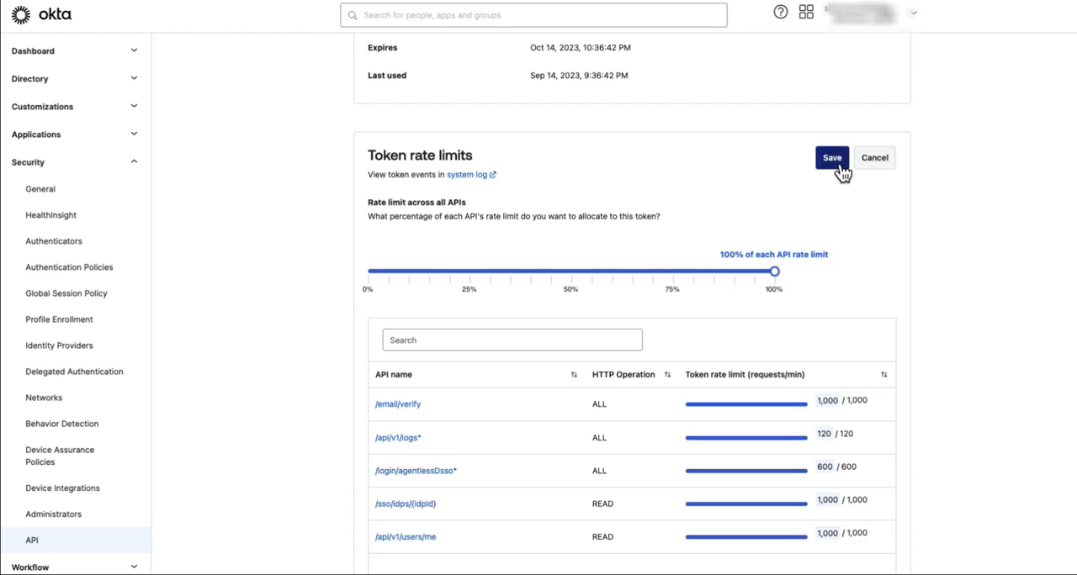
click(831, 157)
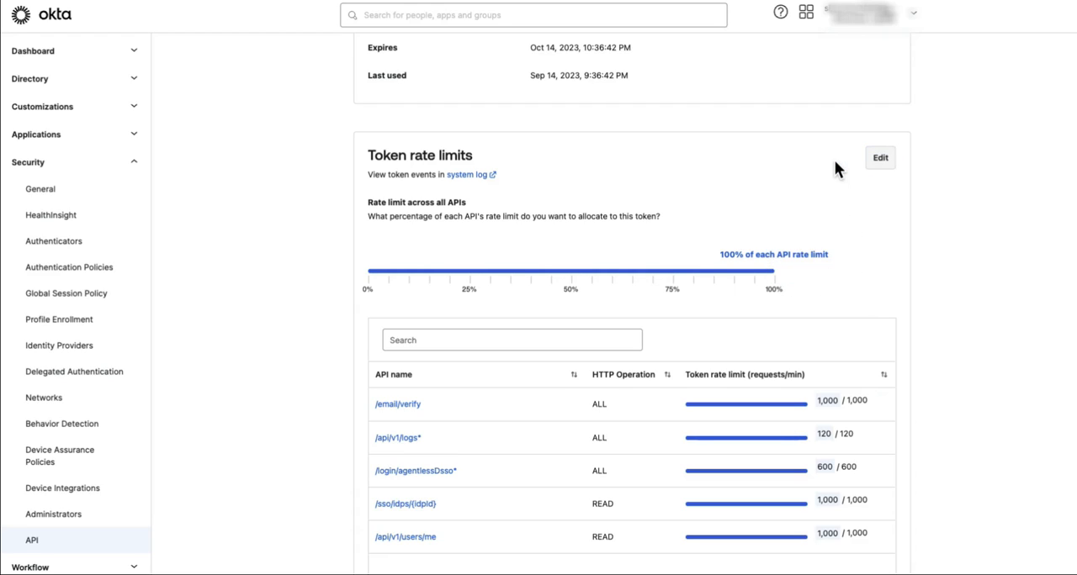